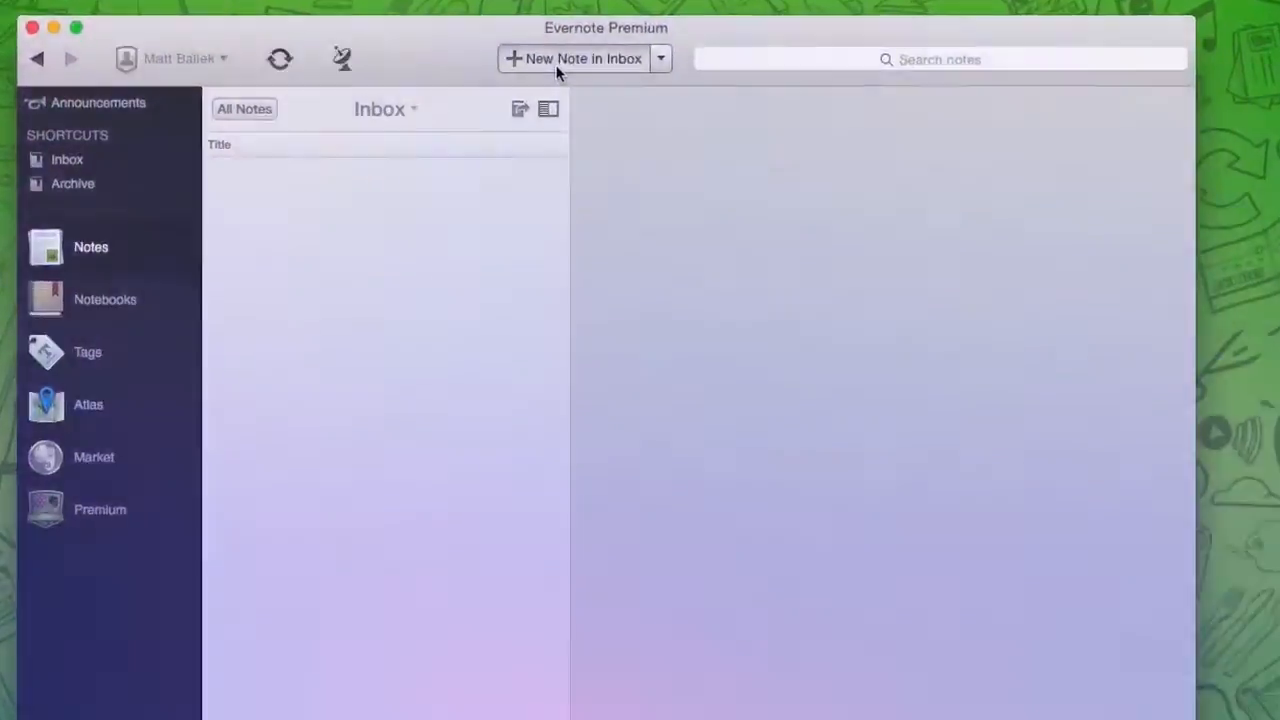
Show the notebook grid with the Personal and Work stacks from the sidebar
click(572, 58)
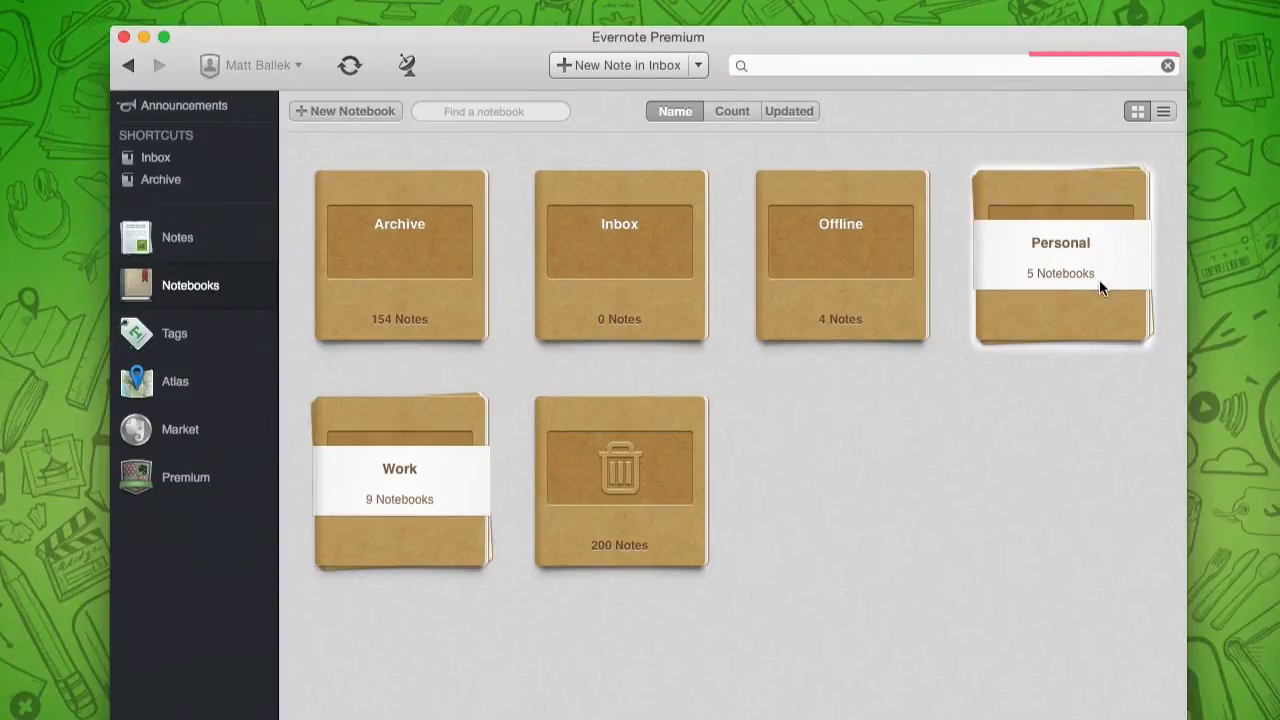
click(1060, 256)
text(yellow)
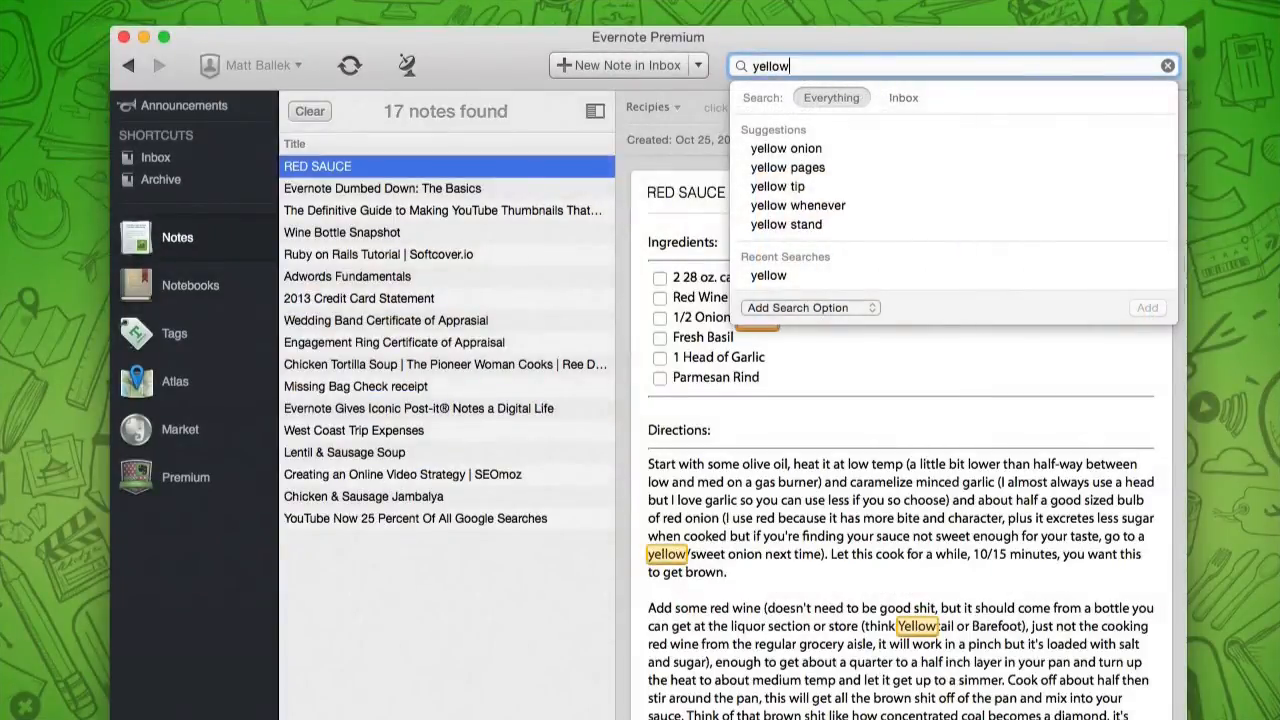
Open the Wine Bottle Snapshot note from the 'yellow' search results
click(342, 232)
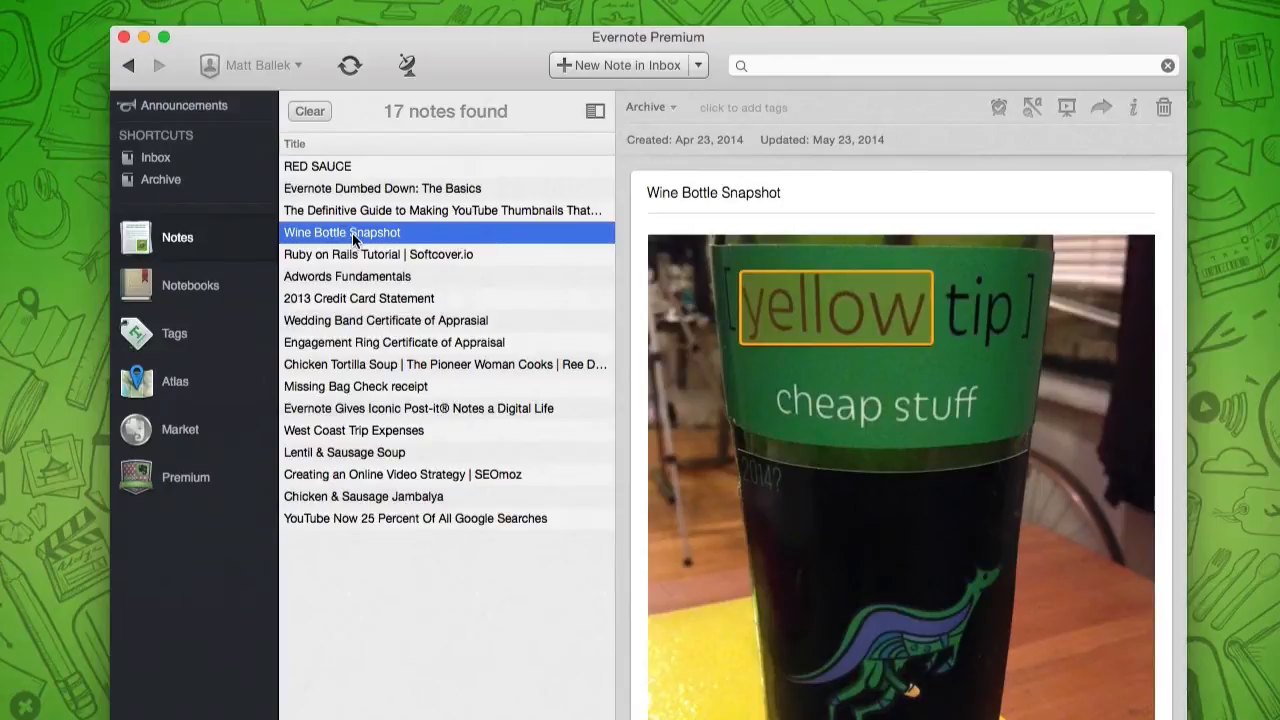
Add a dated reminder to the Wine Bottle Snapshot note
click(1000, 108)
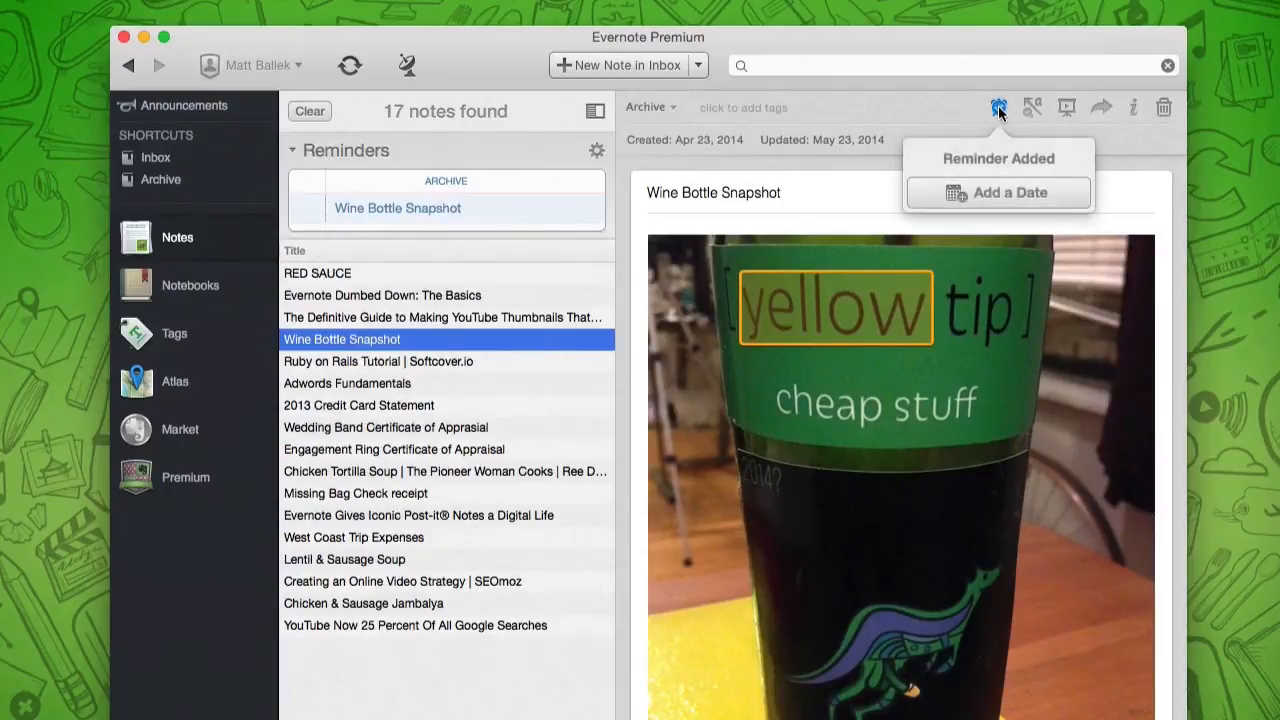
click(996, 192)
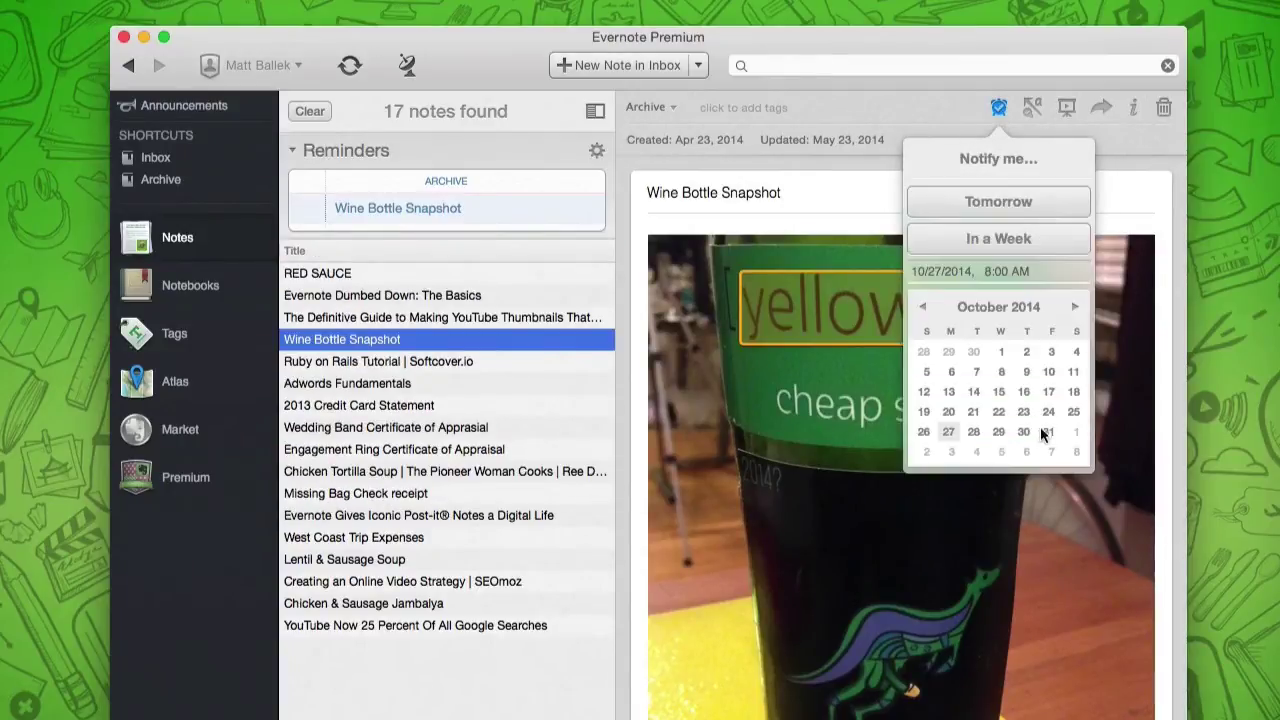
click(1048, 432)
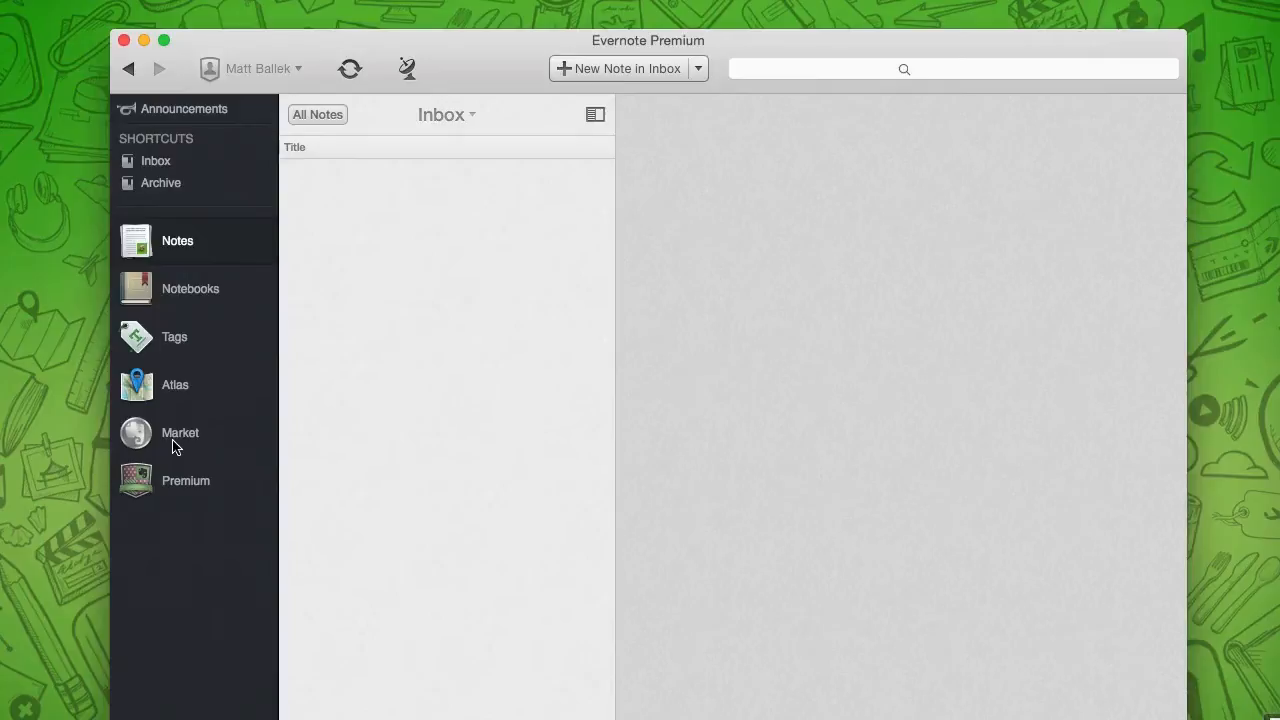
Bring up the Premium upgrade overview from the sidebar
click(184, 480)
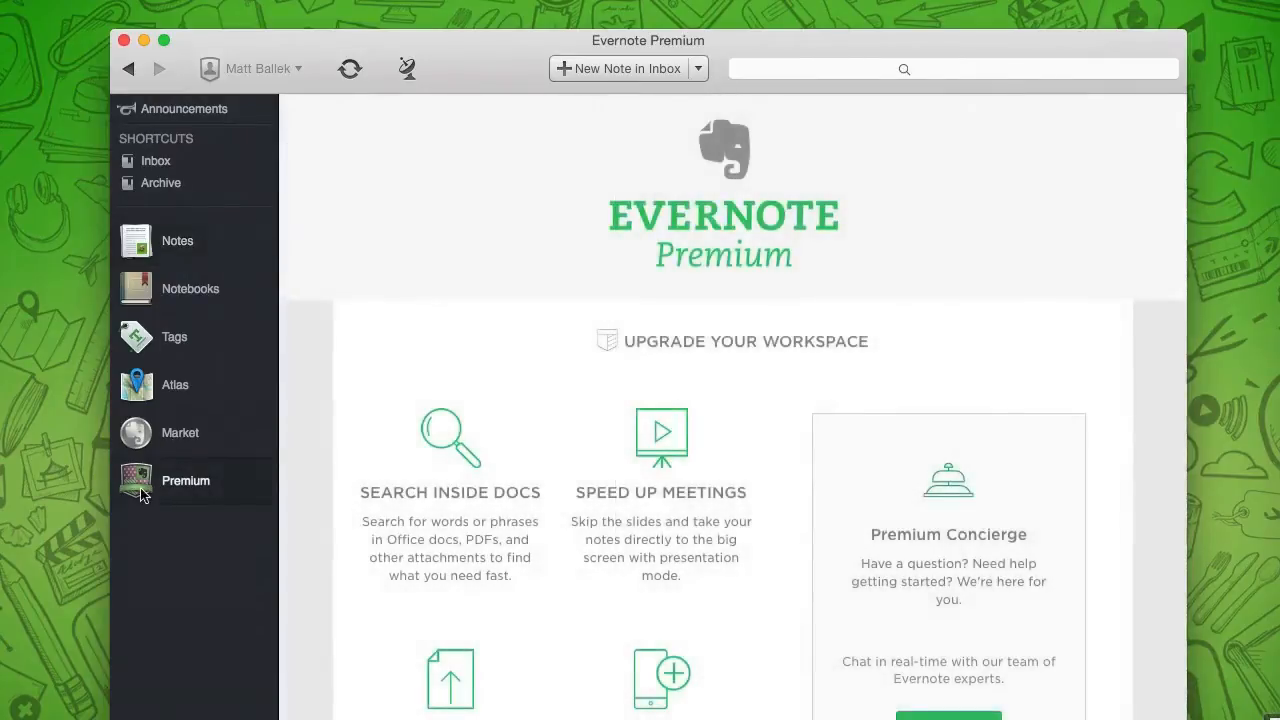
mouse_move(1220, 374)
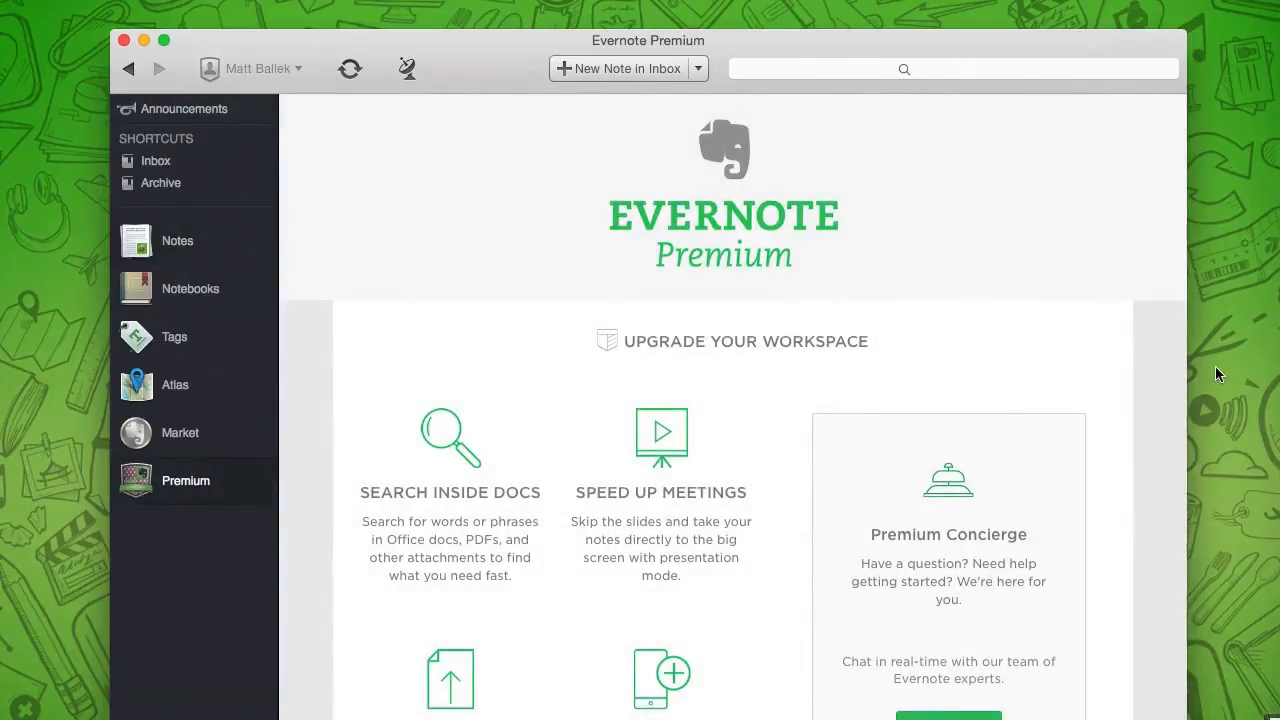